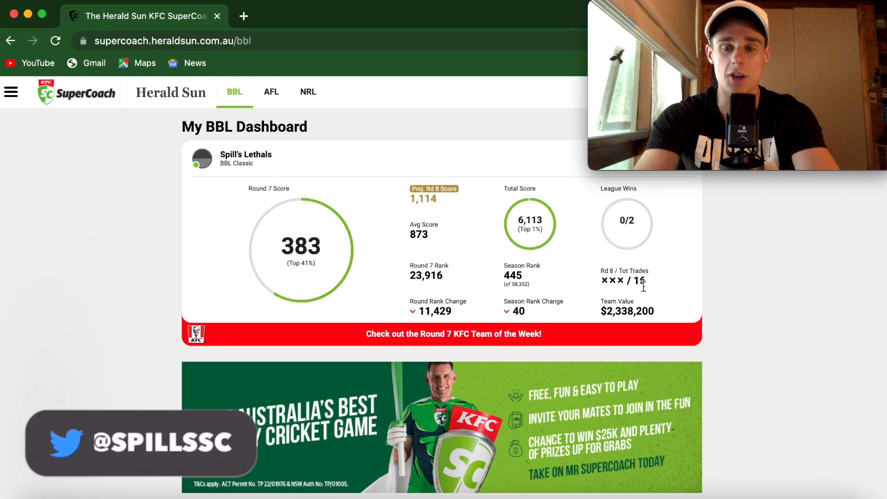
mouse_move(305, 278)
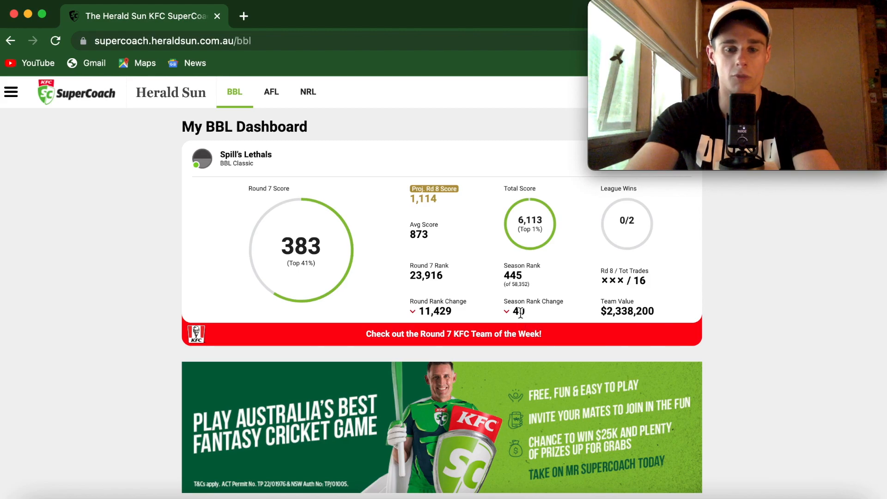
mouse_move(32, 103)
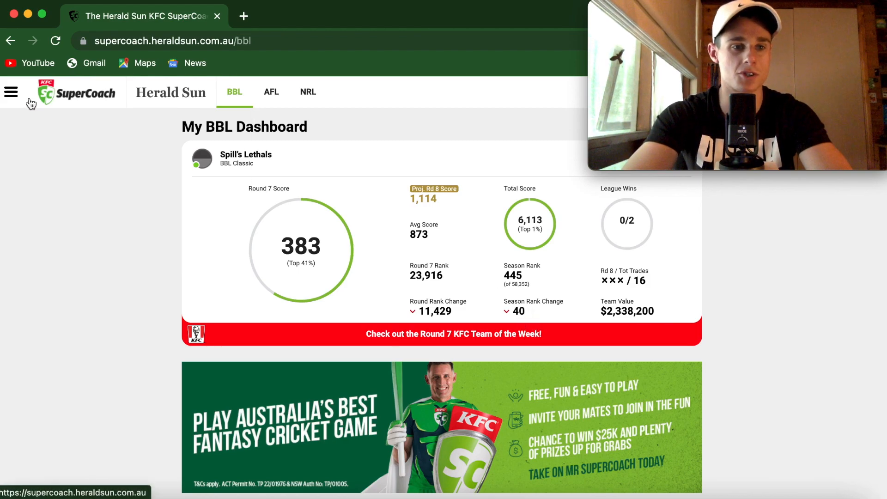
Step: Go to My Team's field view and bring up the pending line-up changes and three trades
left_click(11, 91)
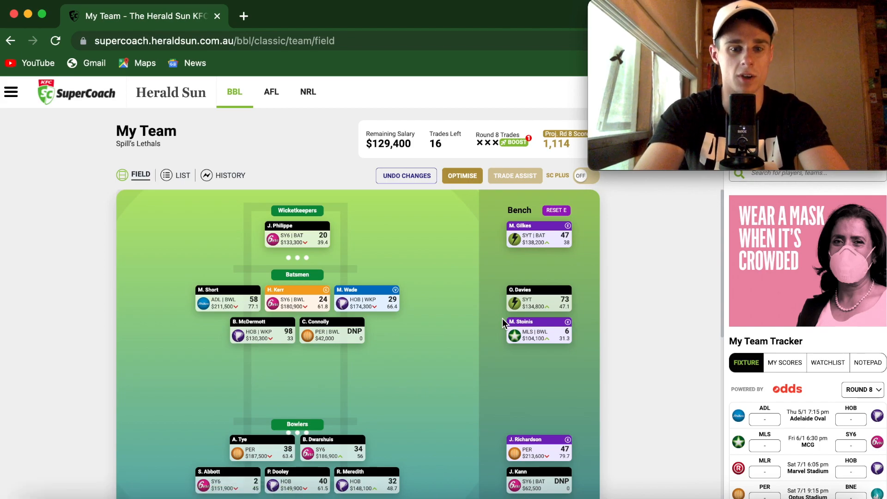
mouse_move(435, 386)
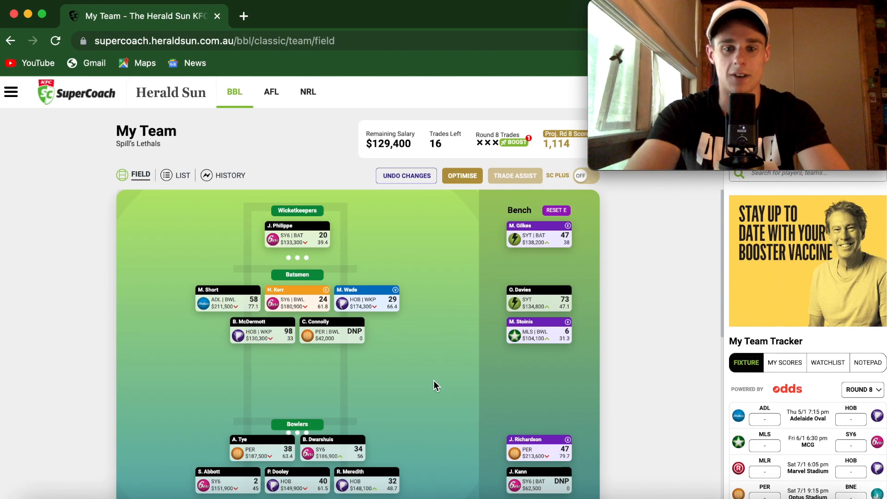
mouse_move(501, 334)
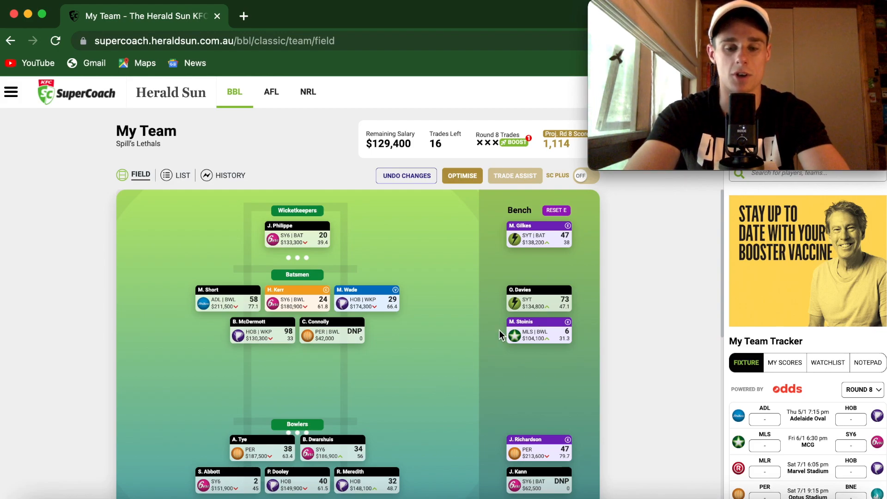
mouse_move(377, 442)
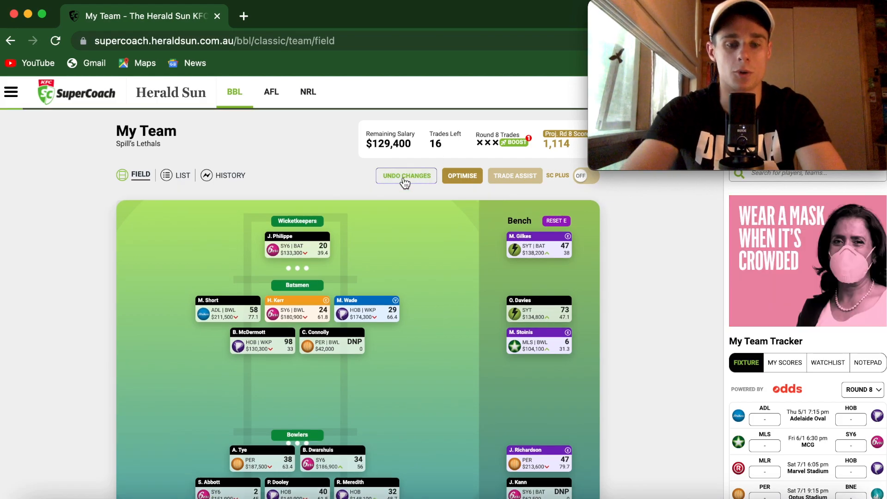
left_click(406, 176)
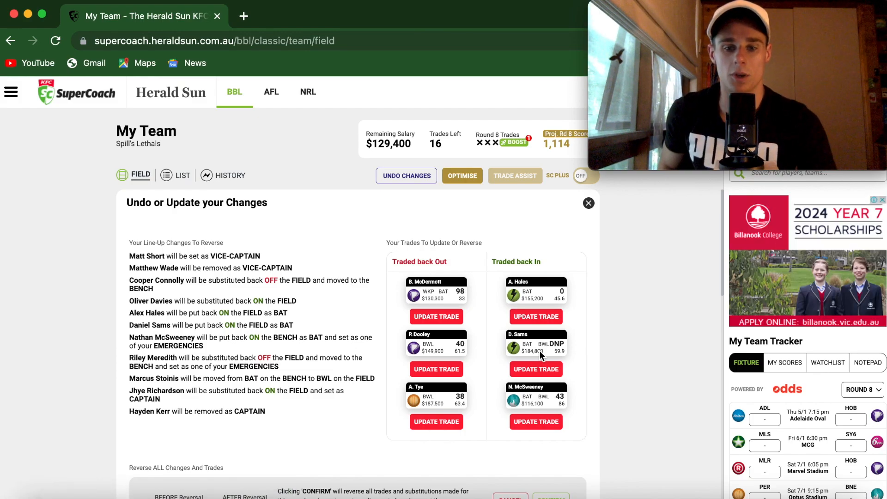
mouse_move(536, 409)
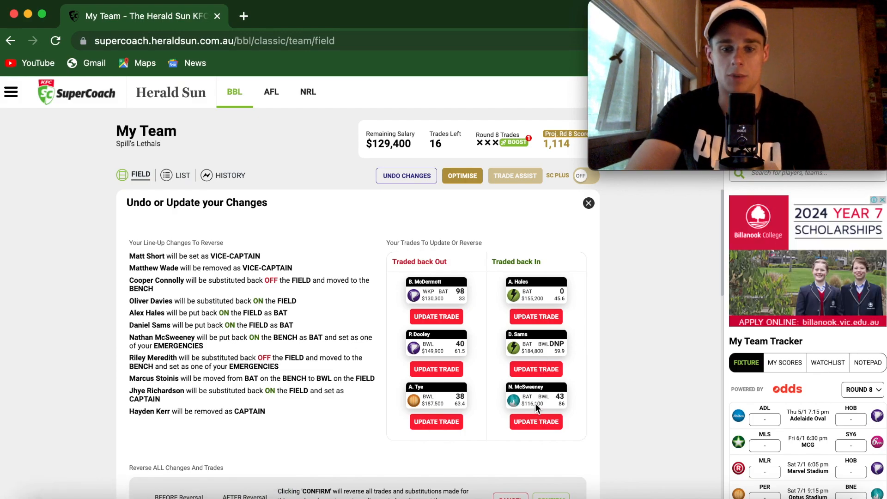
mouse_move(559, 413)
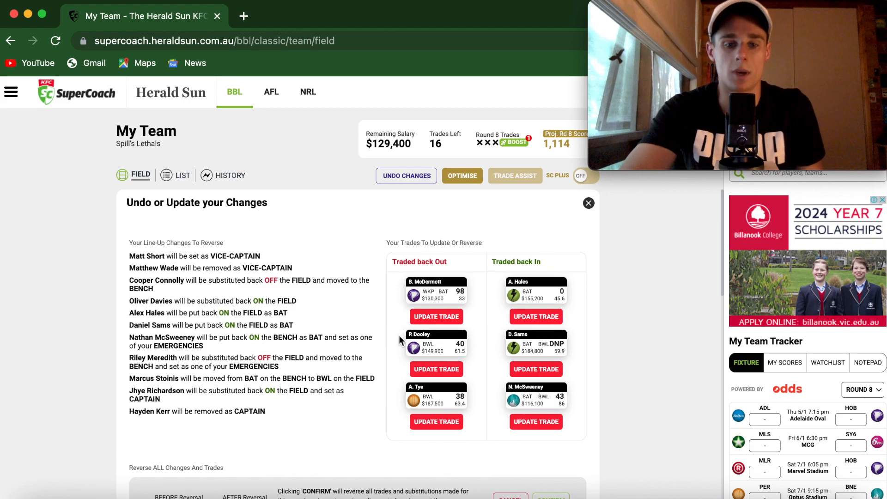
mouse_move(408, 404)
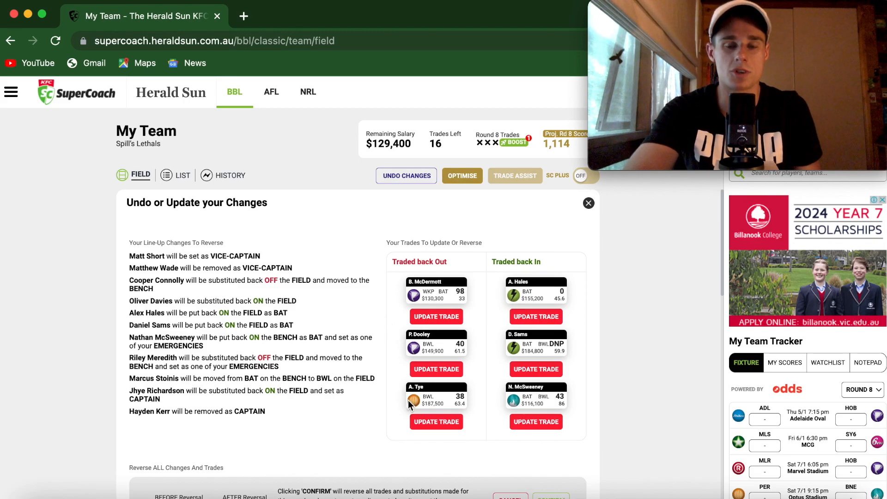
mouse_move(413, 399)
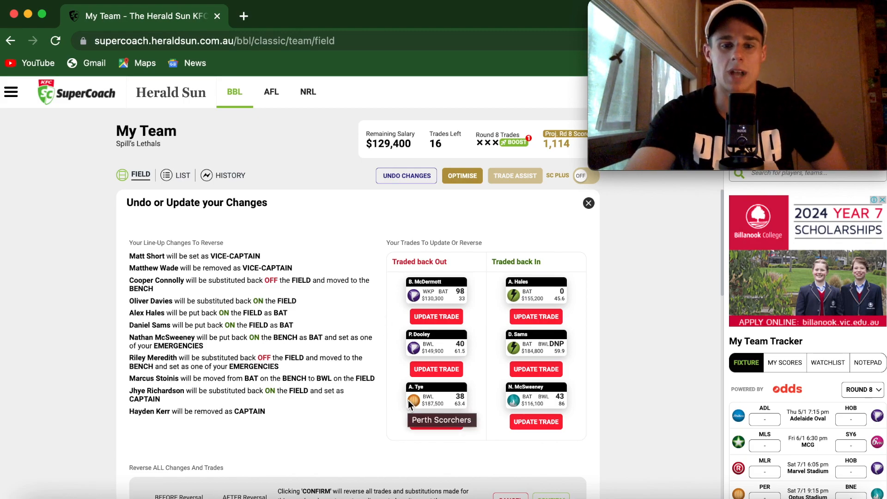
mouse_move(371, 371)
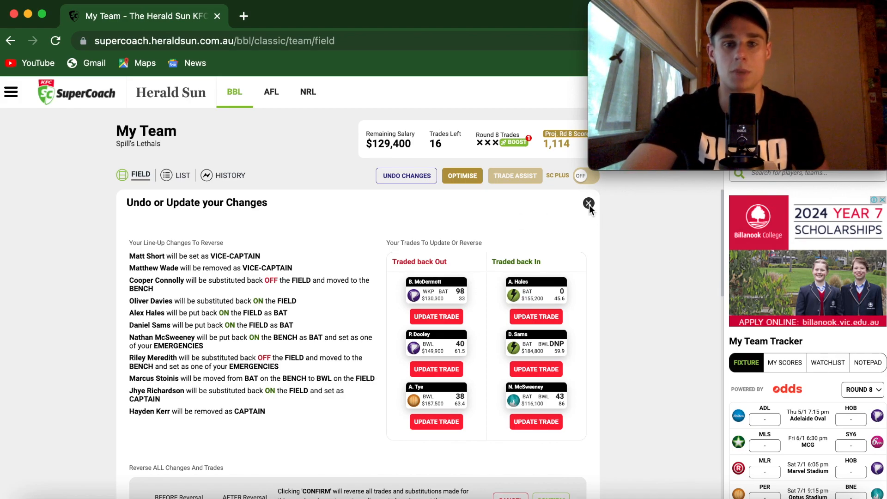
Step: Close the Undo or Update your Changes panel, returning to Spill's Lethals' field view
left_click(588, 203)
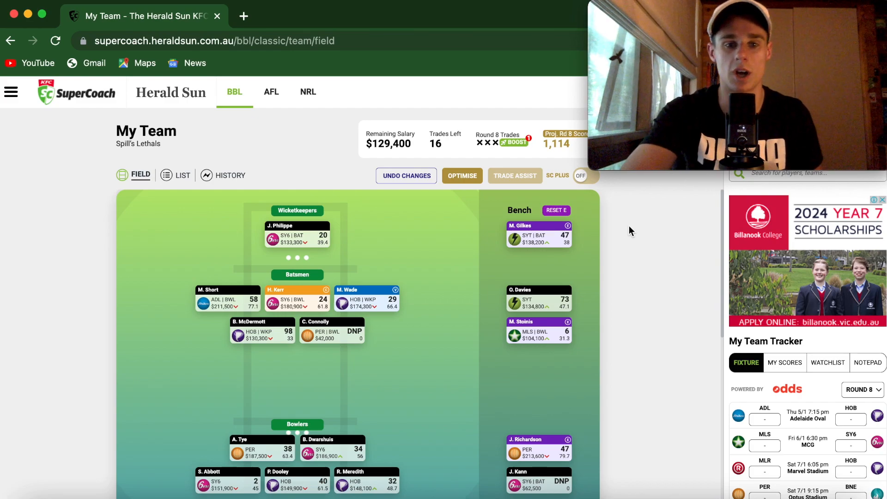
mouse_move(186, 400)
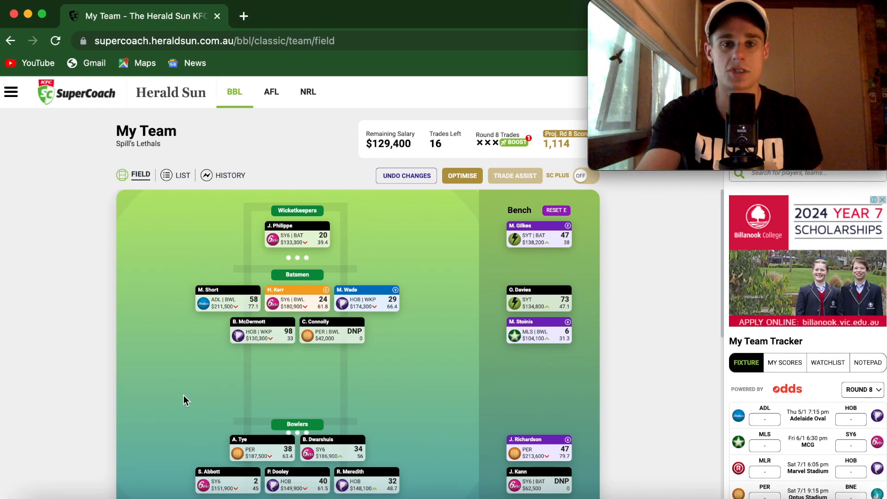
mouse_move(215, 345)
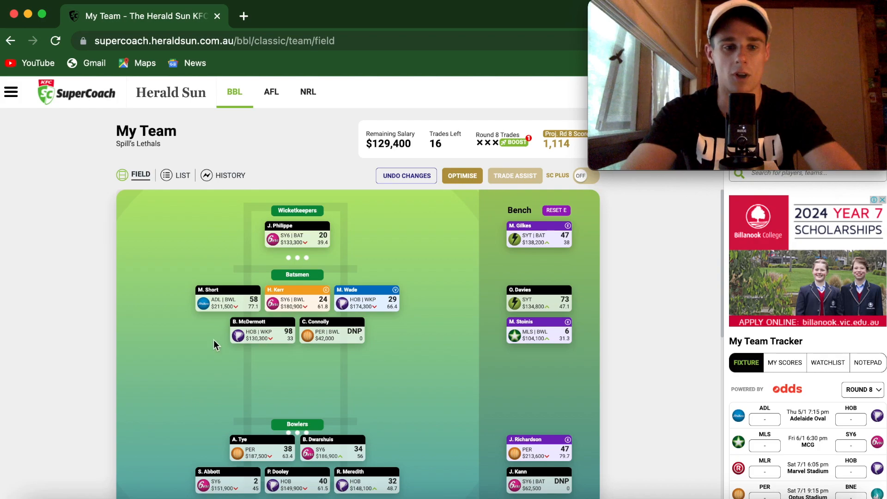
mouse_move(227, 355)
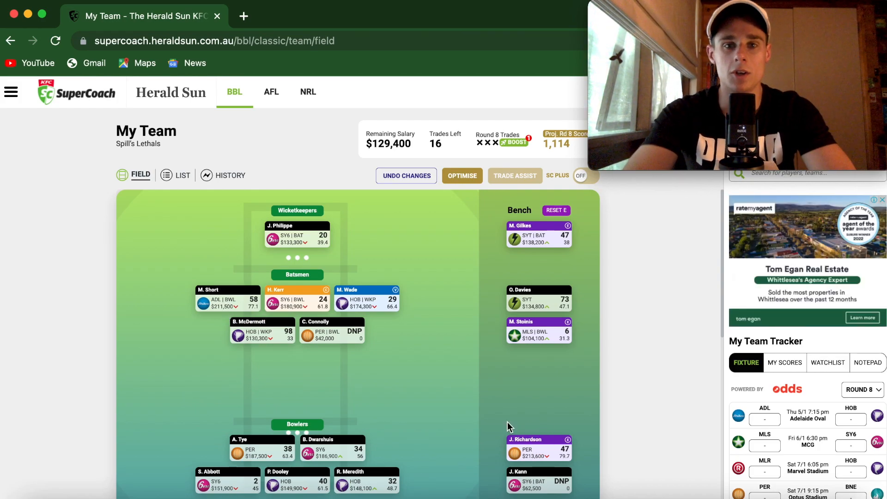
mouse_move(513, 447)
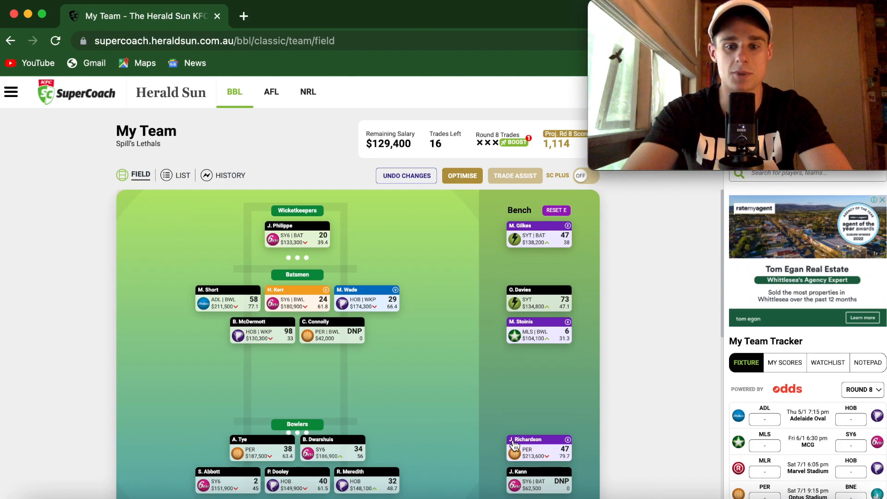
mouse_move(458, 437)
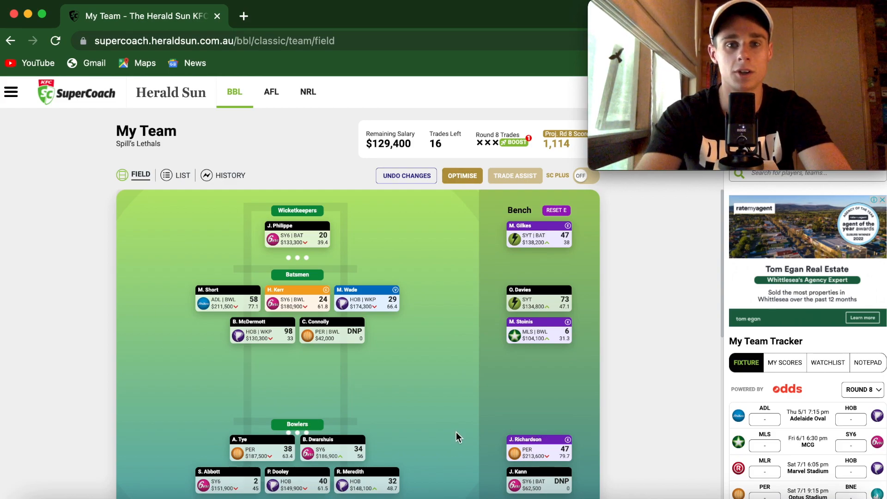
mouse_move(397, 413)
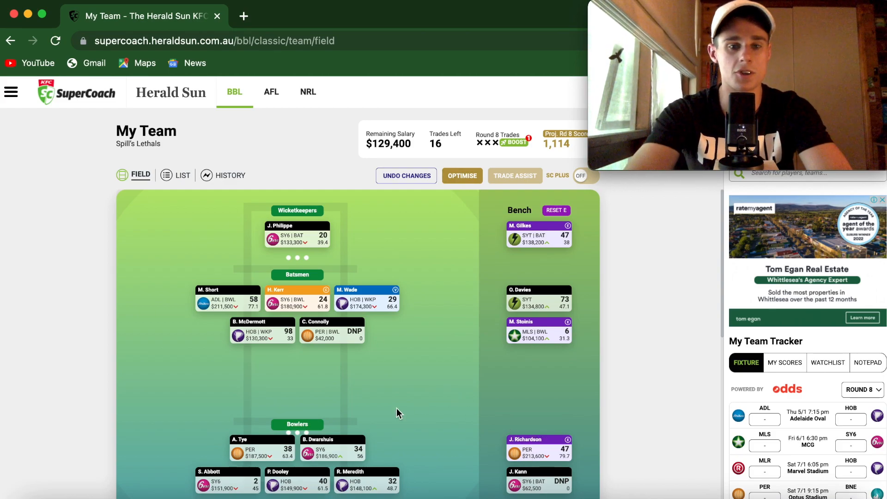
mouse_move(362, 425)
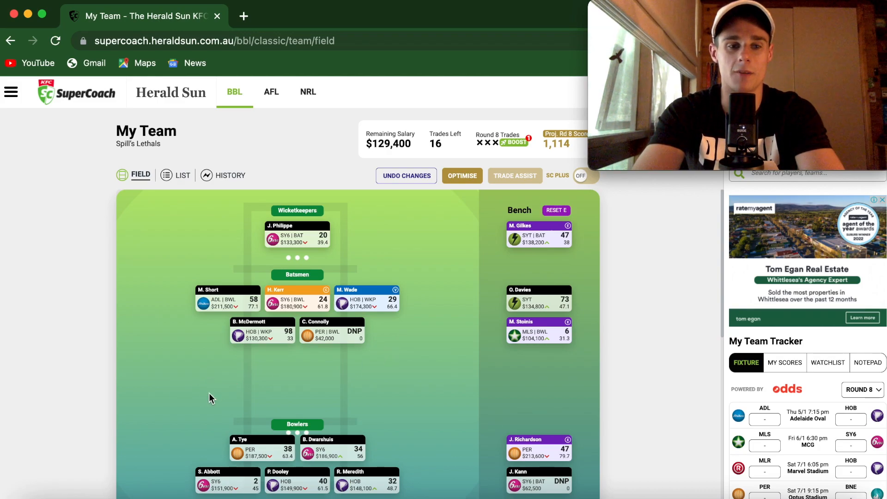
mouse_move(203, 399)
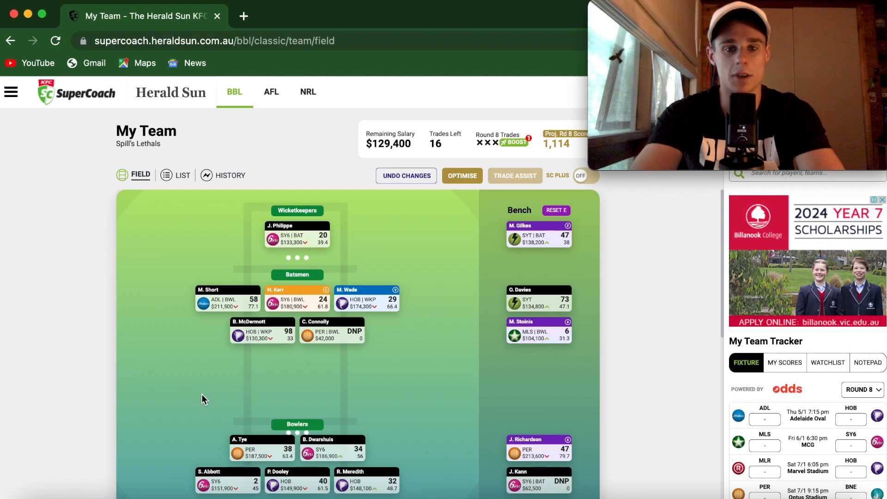
mouse_move(388, 158)
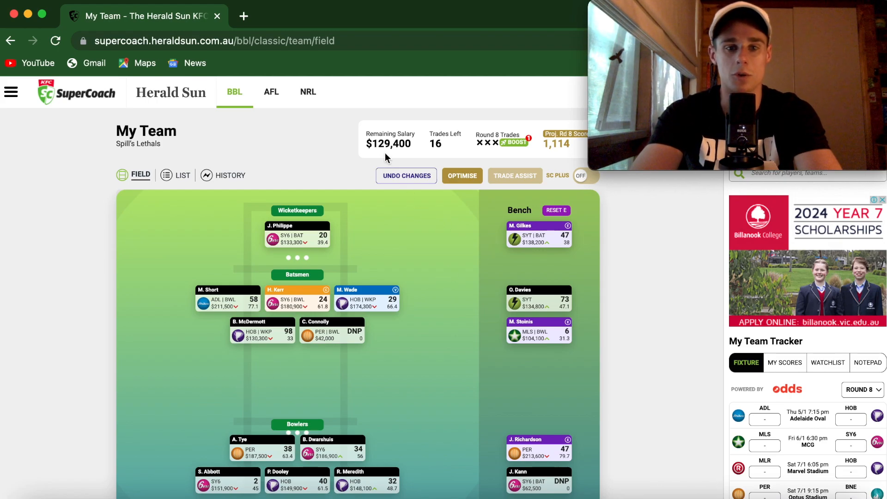
mouse_move(440, 147)
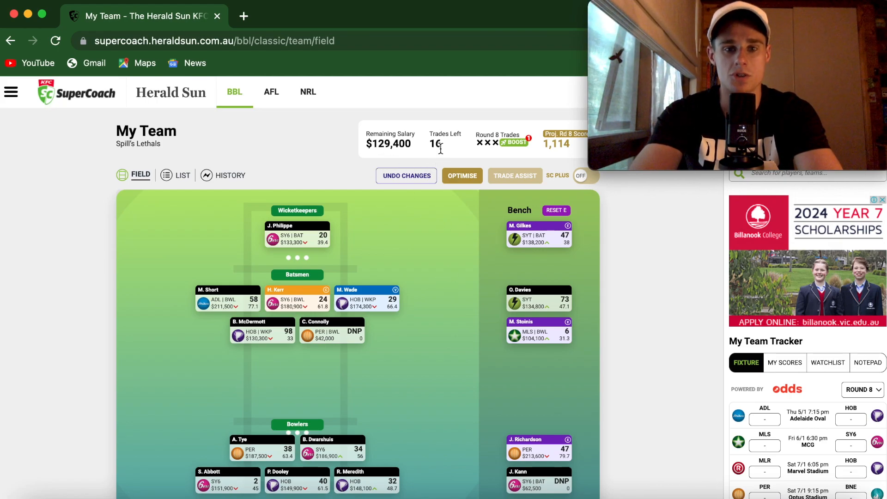
mouse_move(244, 163)
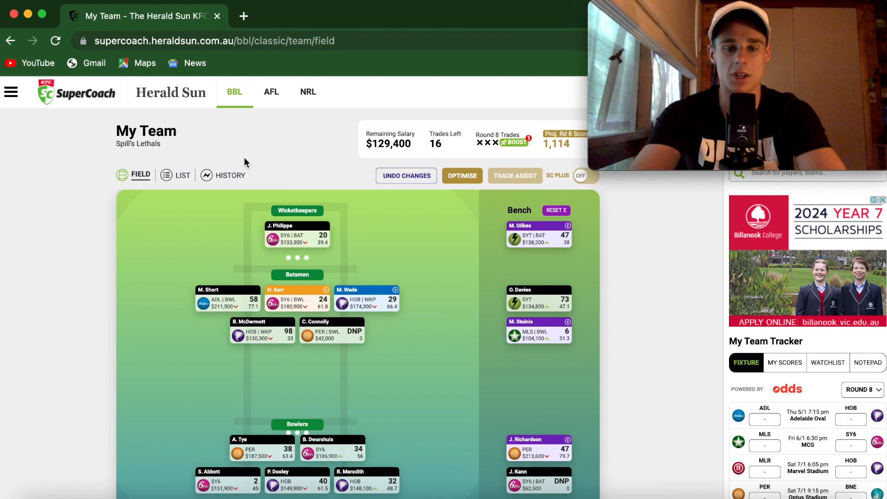
mouse_move(309, 152)
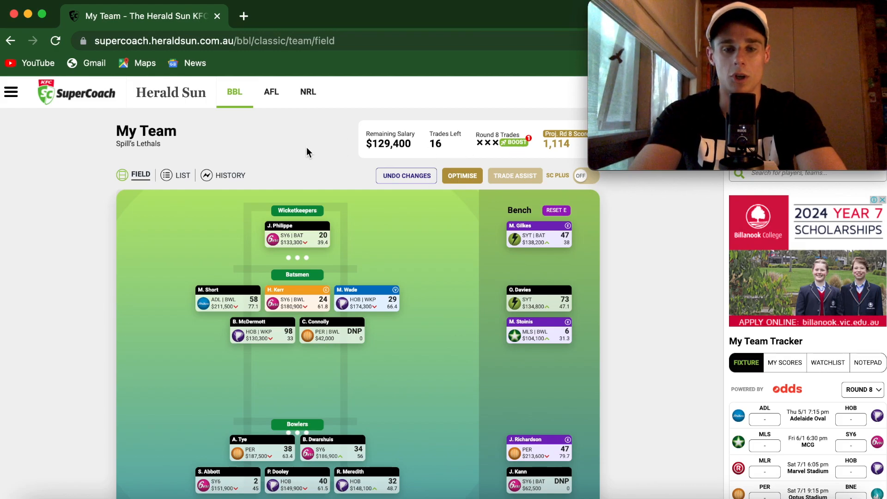